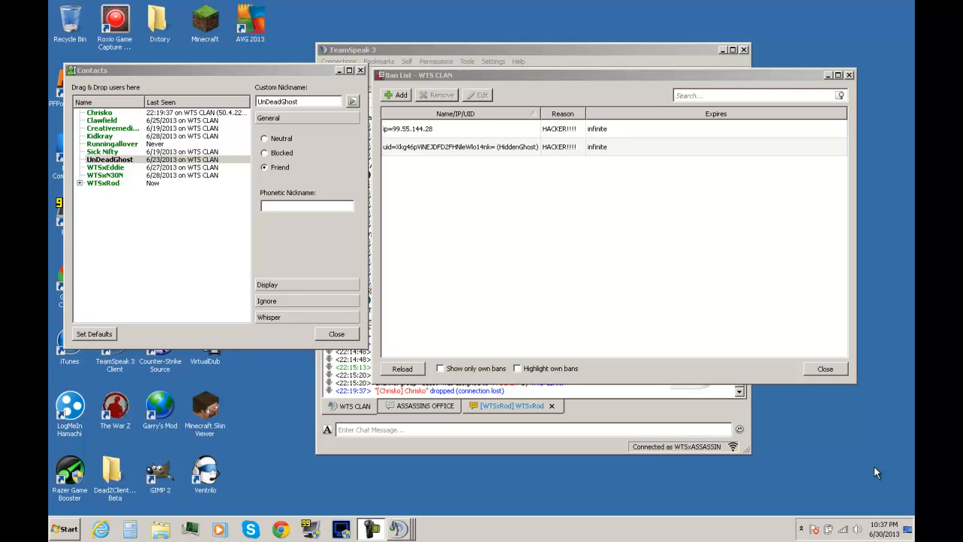
pyautogui.moveTo(705, 183)
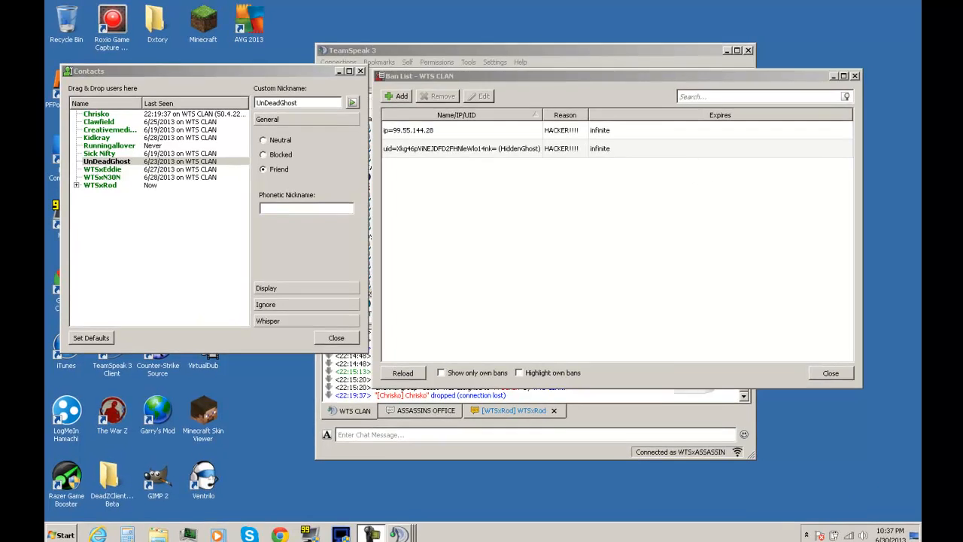
pyautogui.click(109, 161)
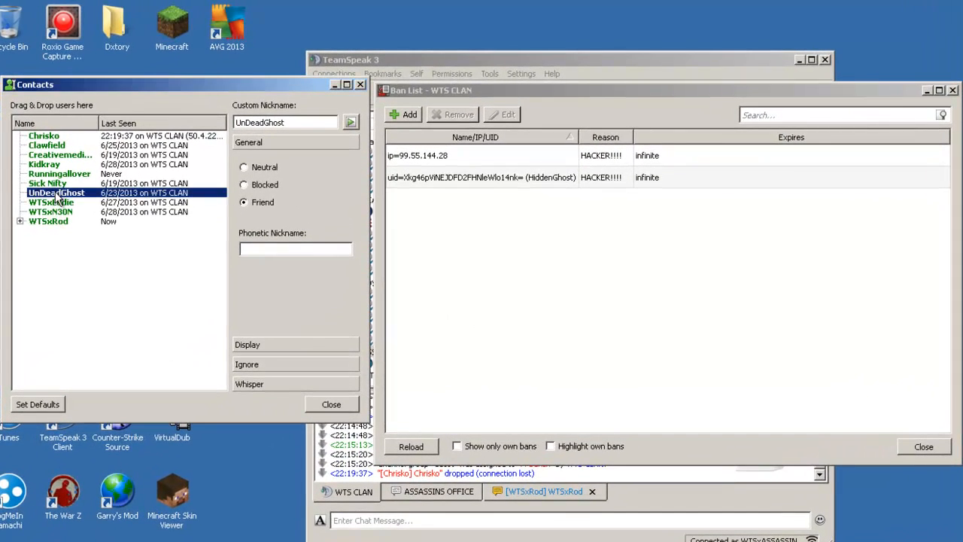
pyautogui.moveTo(124, 203)
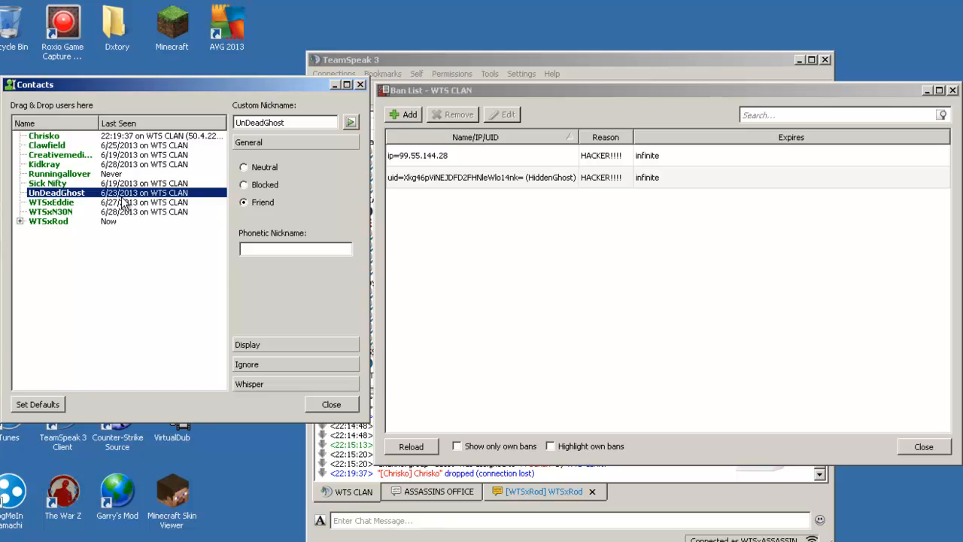
pyautogui.moveTo(175, 195)
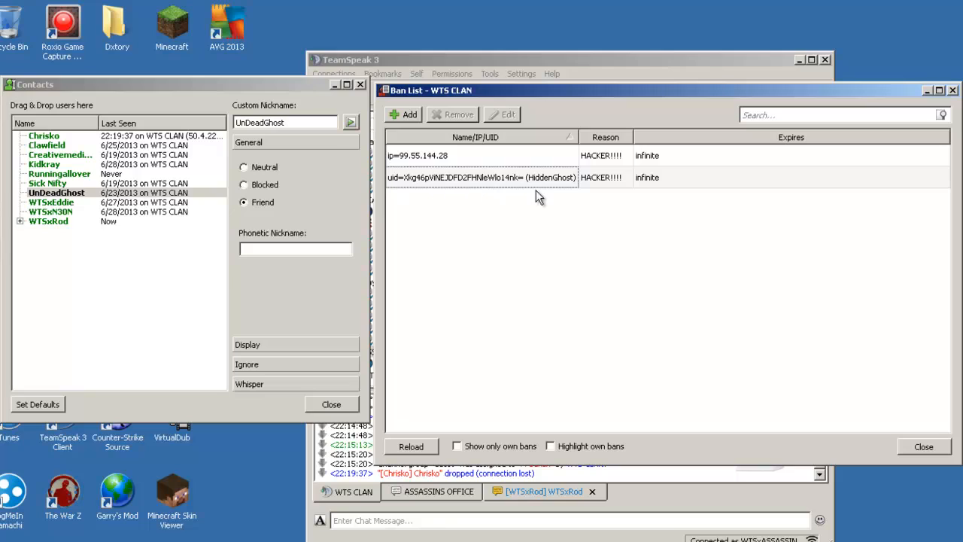
pyautogui.moveTo(536, 193)
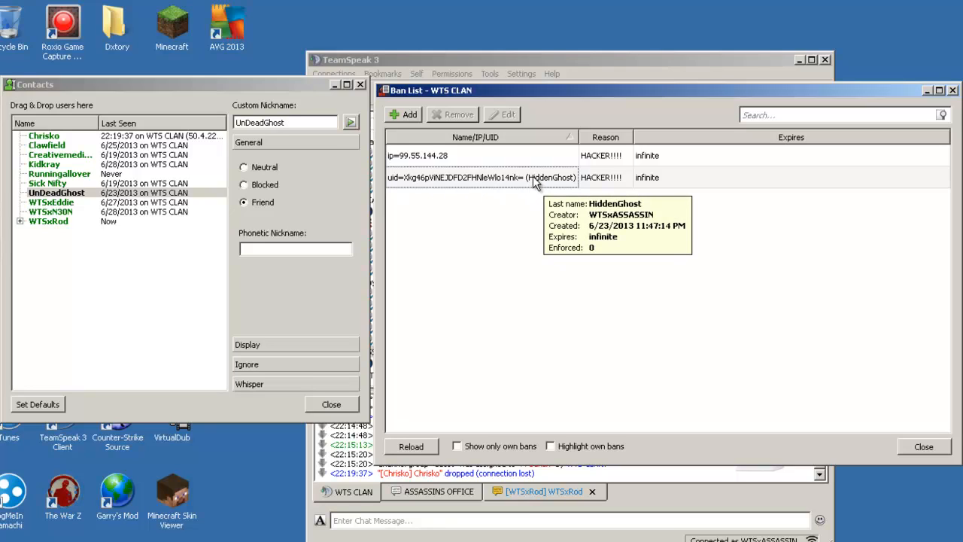
pyautogui.moveTo(507, 164)
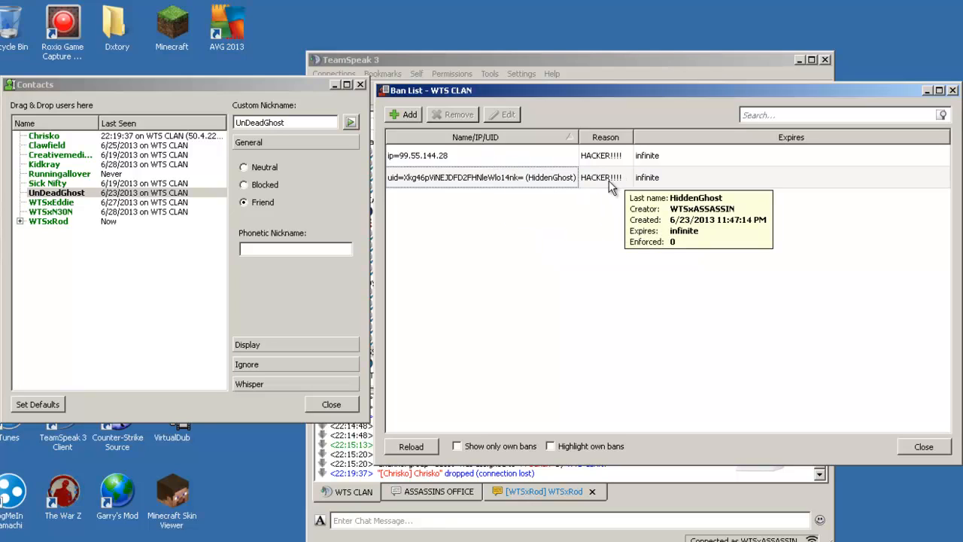
pyautogui.moveTo(568, 188)
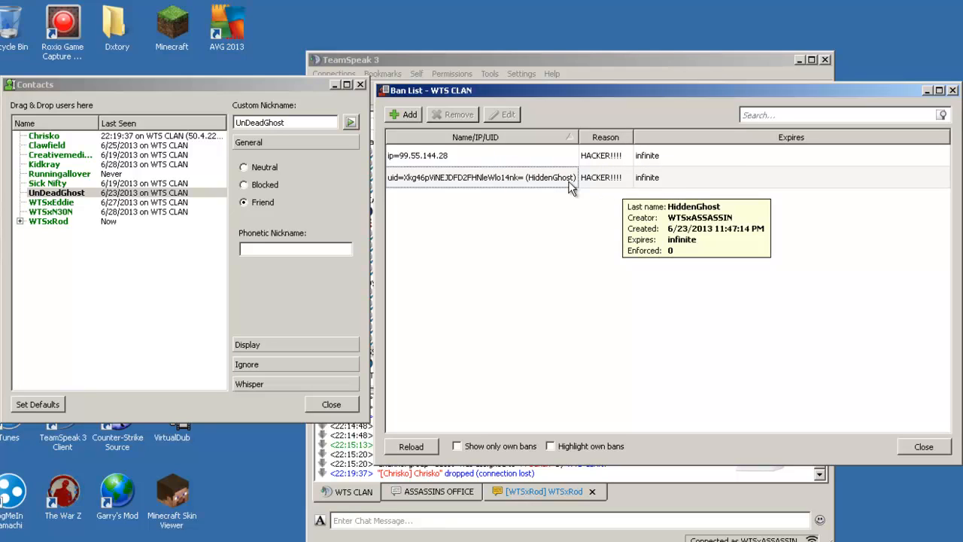
pyautogui.moveTo(632, 145)
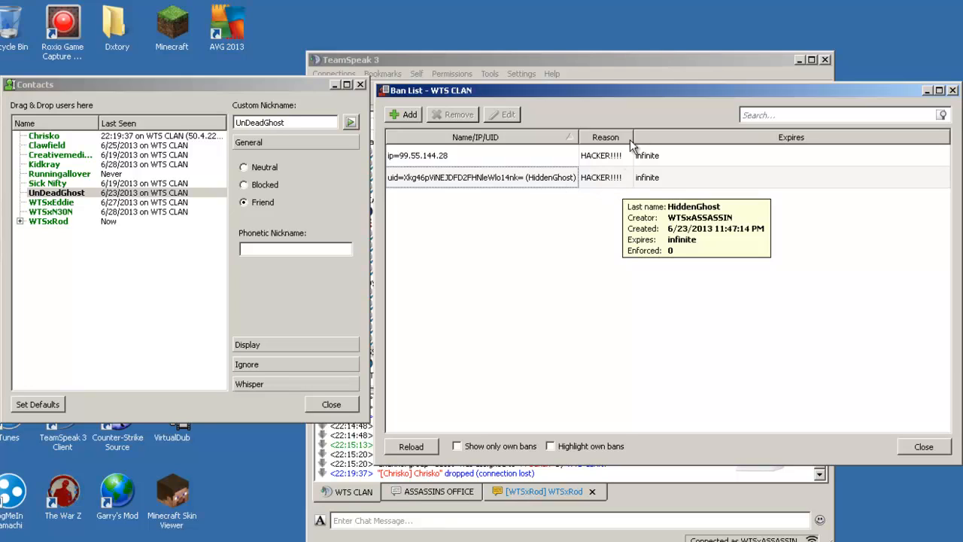
pyautogui.moveTo(609, 158)
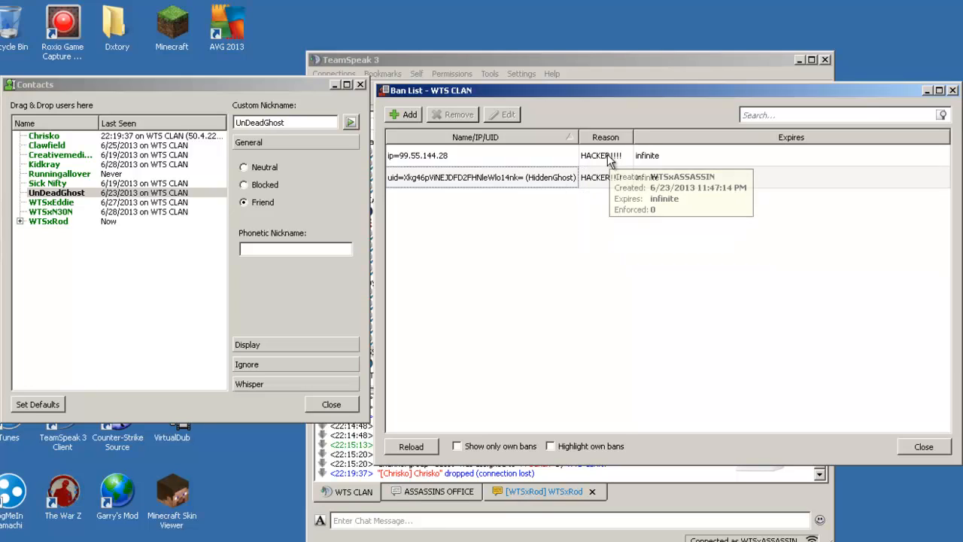
pyautogui.moveTo(677, 295)
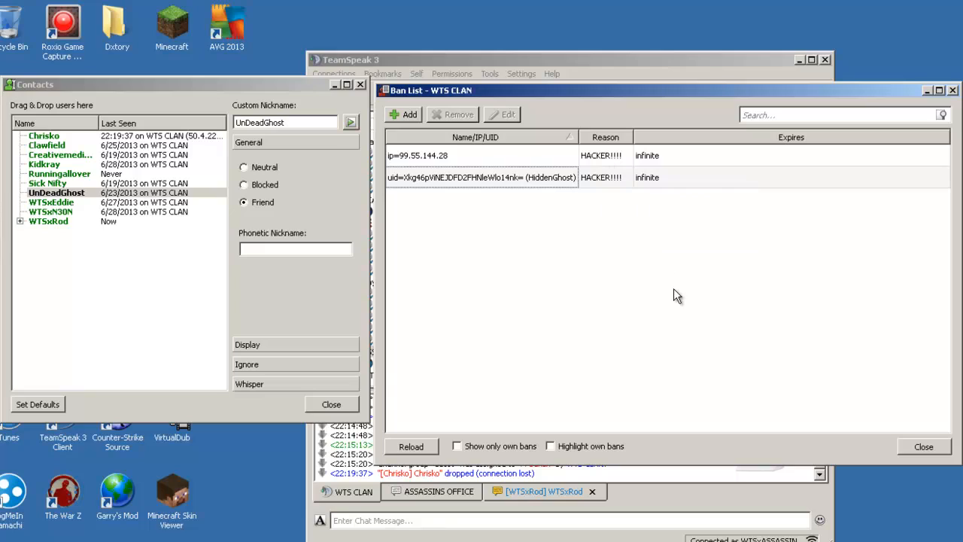
pyautogui.moveTo(671, 301)
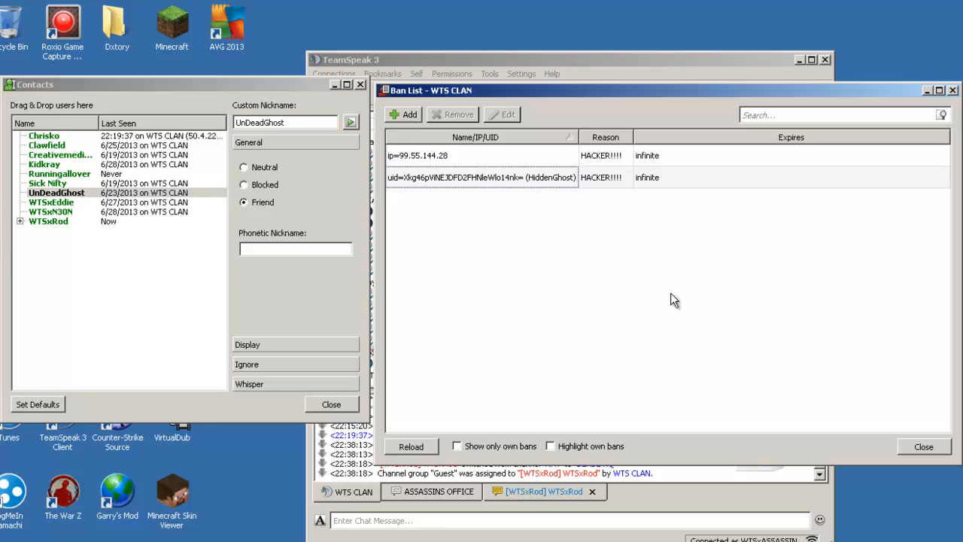
pyautogui.moveTo(577, 311)
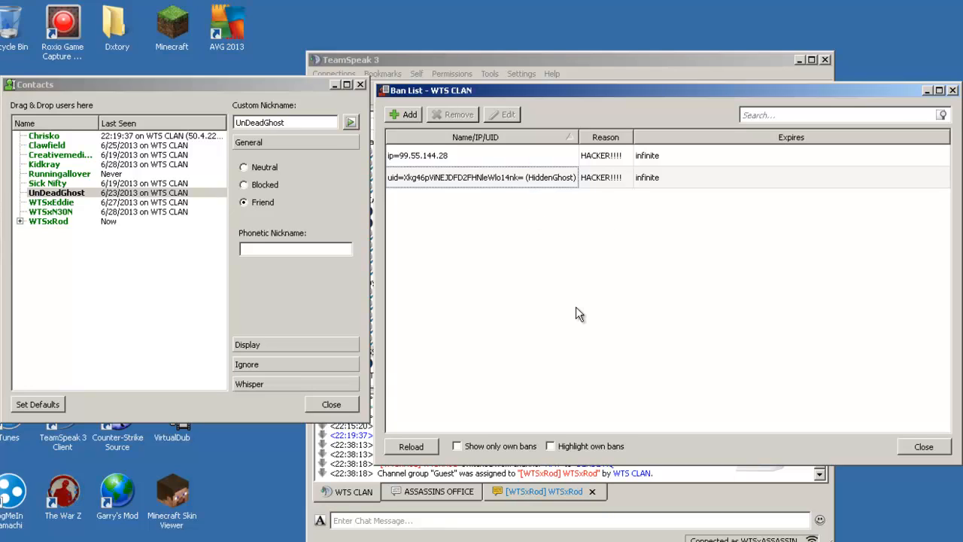